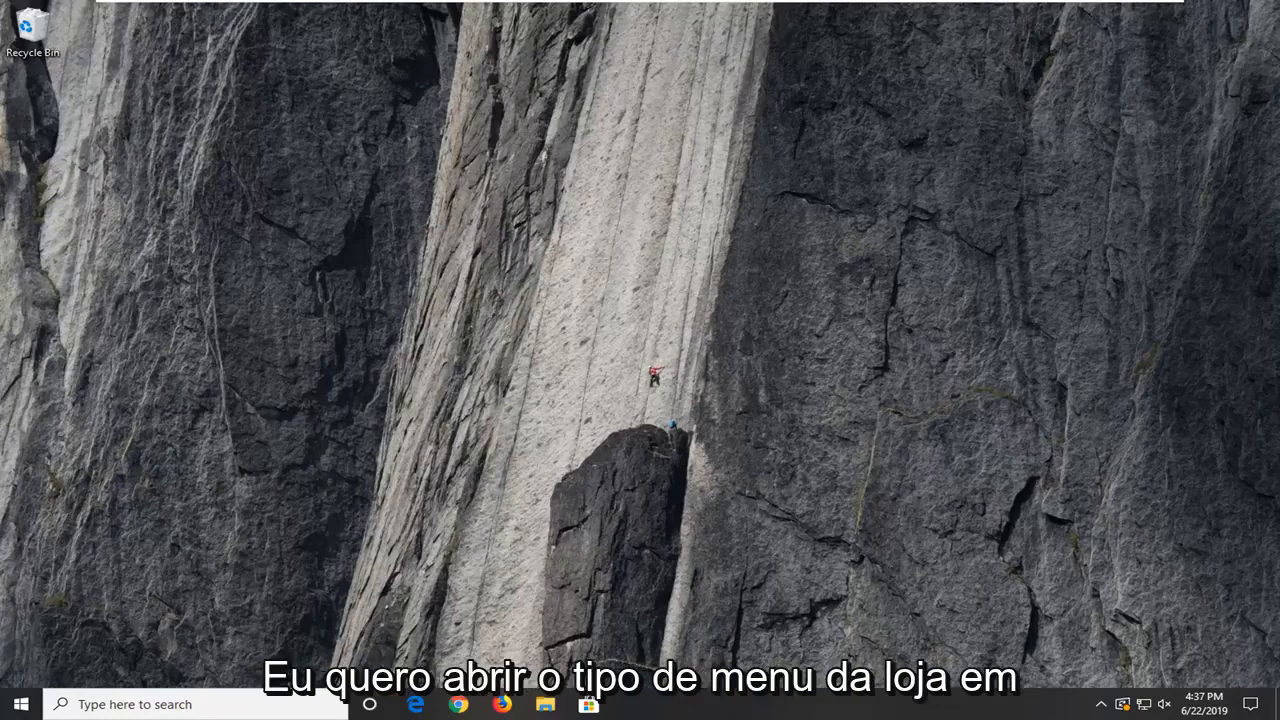
Search the Start menu for 'ap' to reach Apps & features
click(20, 704)
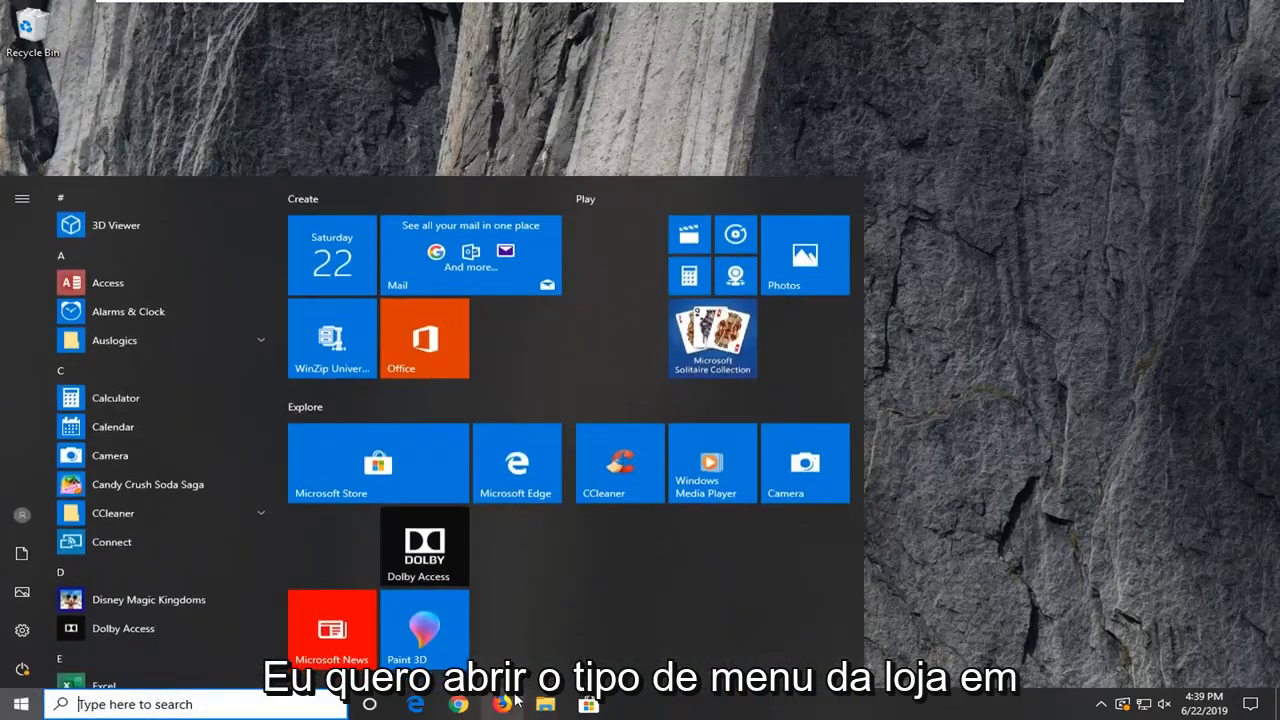
text(ap)
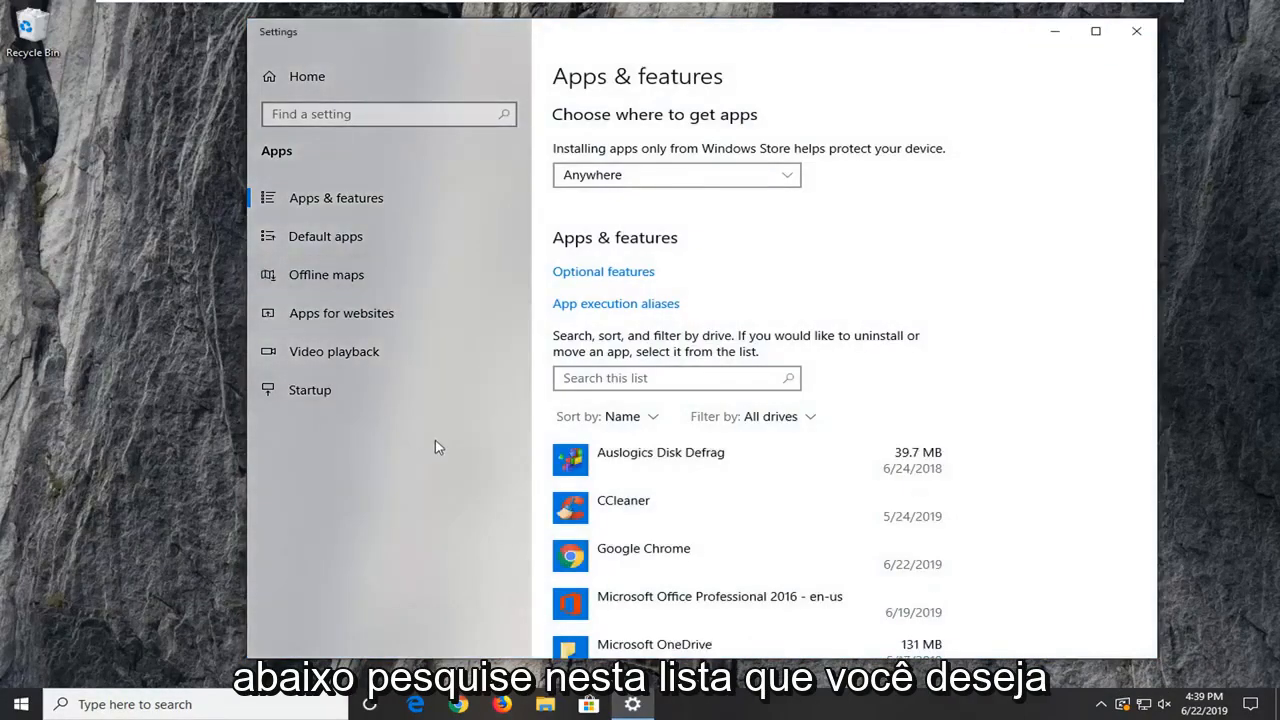
Filter installed apps to 'camera' and open the Camera app's advanced options
click(677, 378)
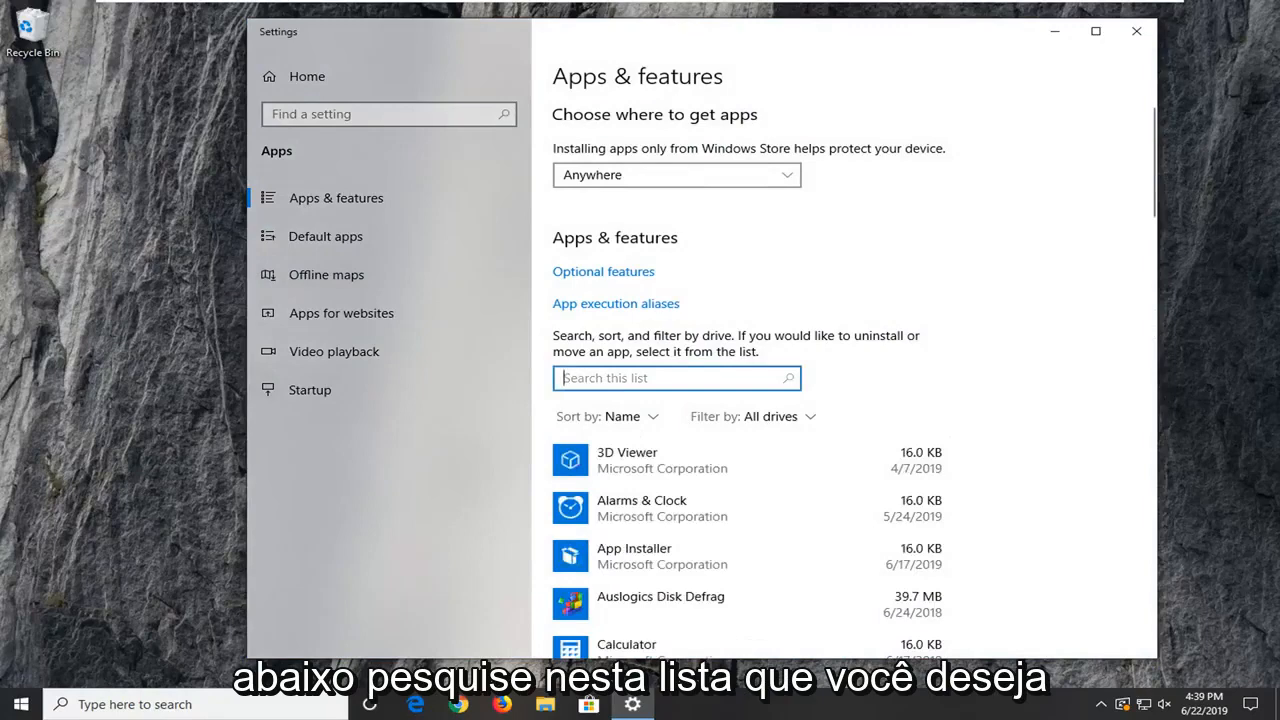
text(camera)
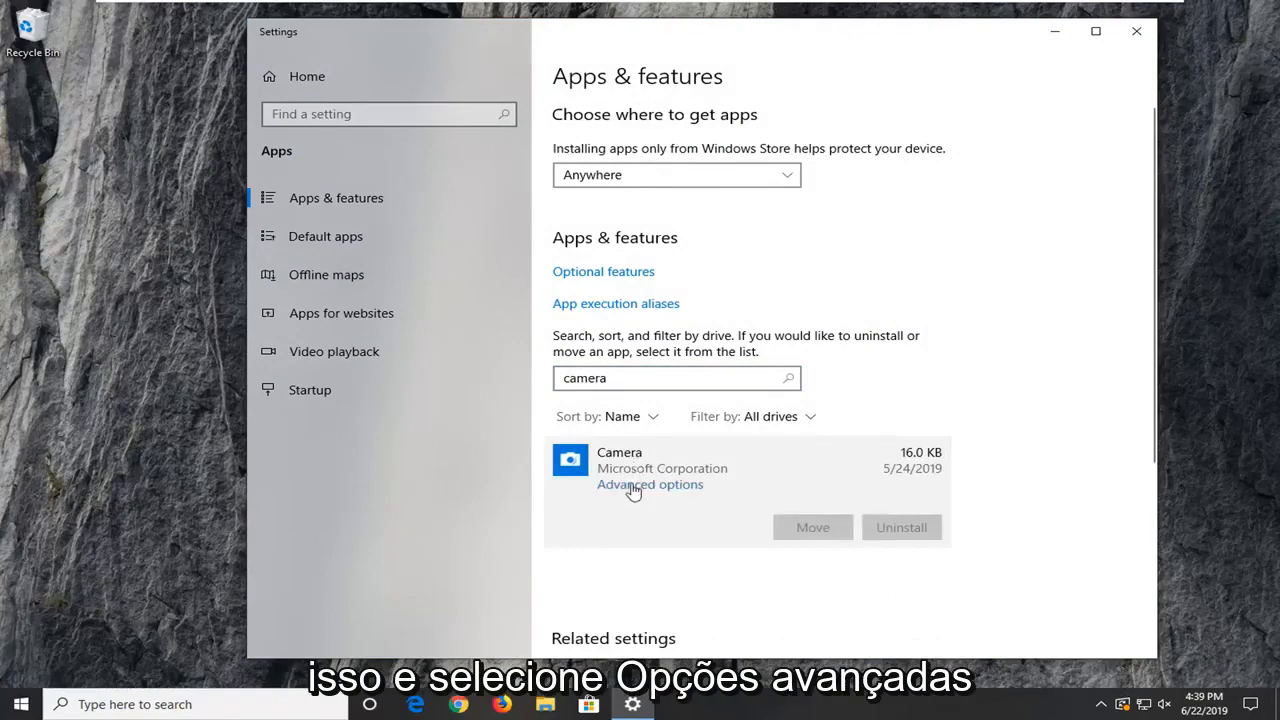
click(649, 484)
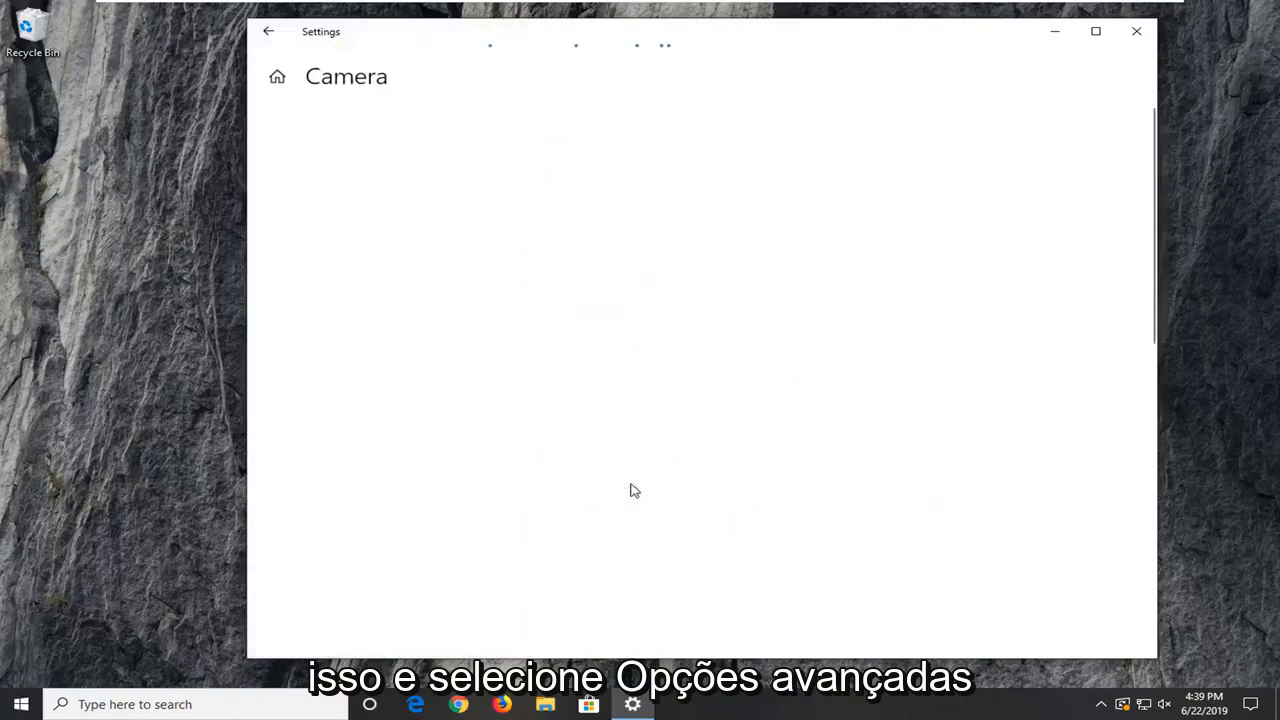
scroll(down, 3)
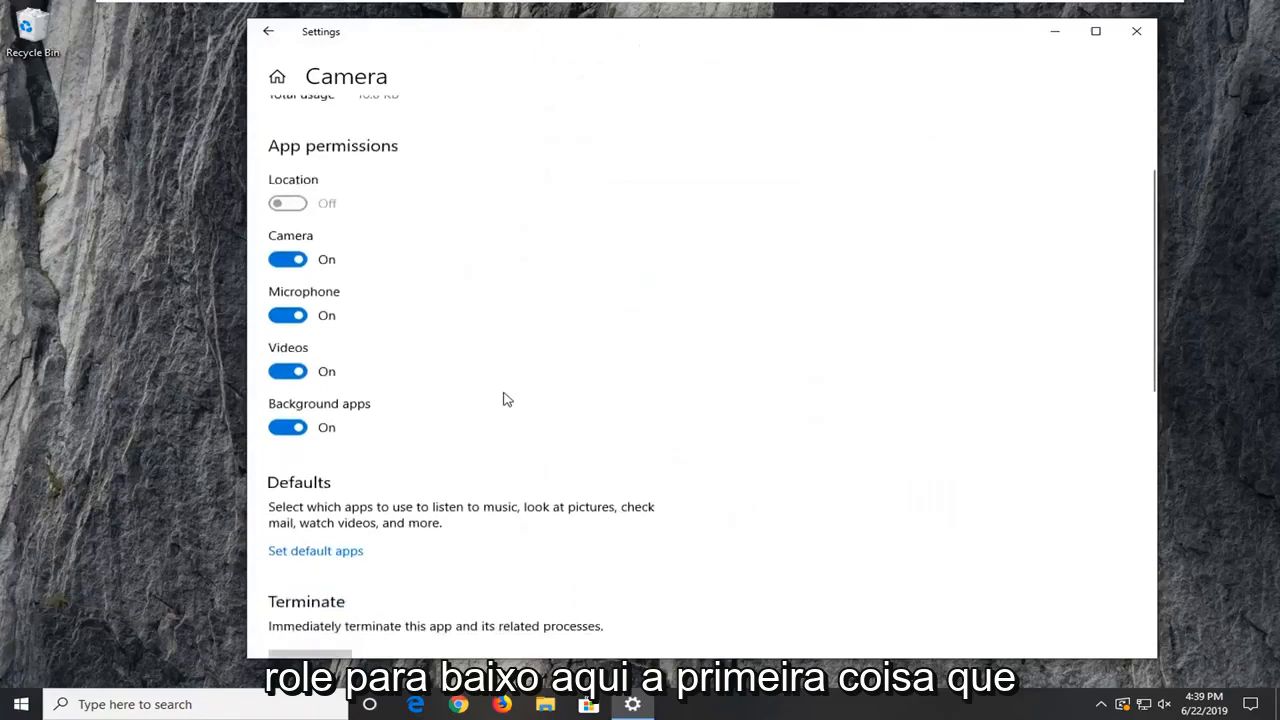
scroll(down, 3)
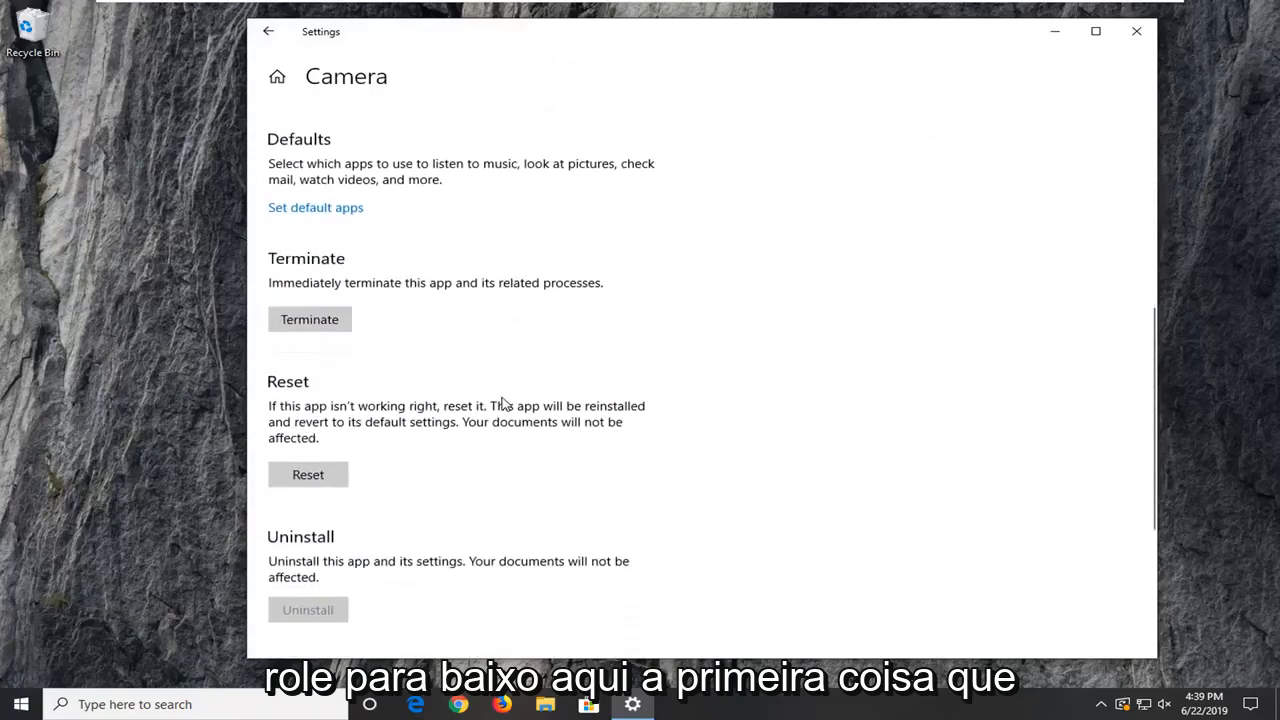
mouse_move(308, 474)
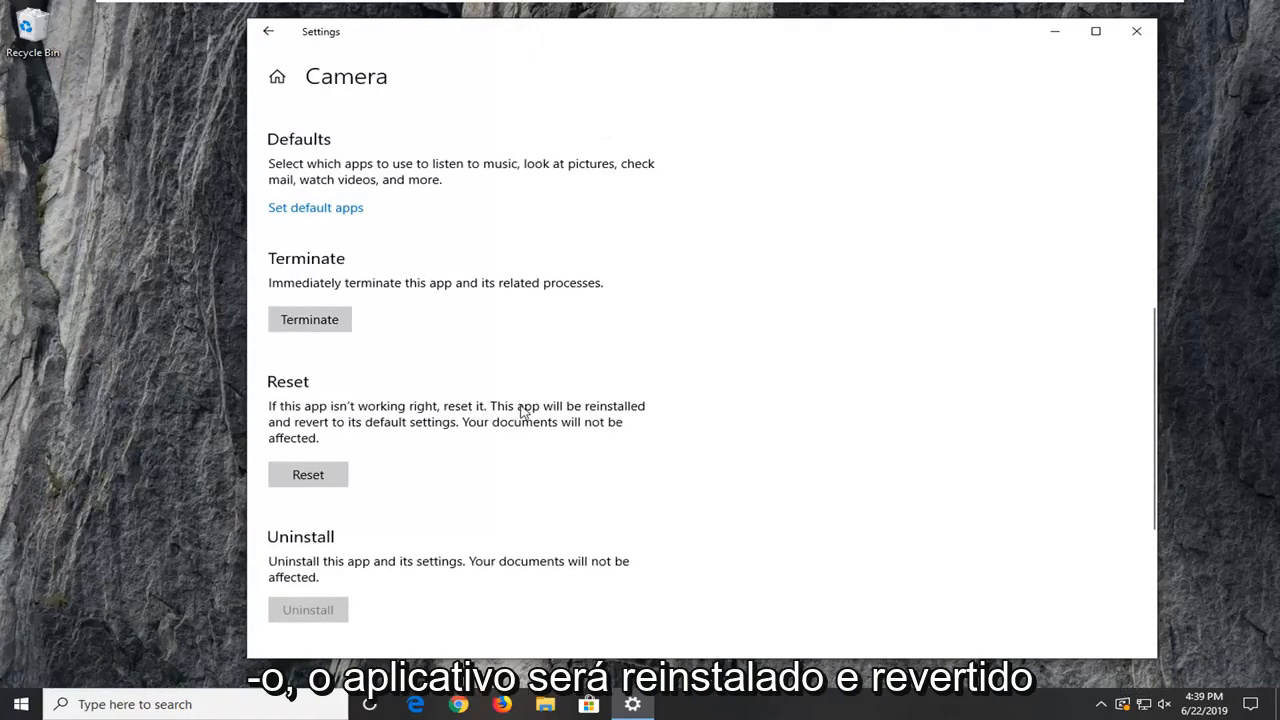
mouse_move(393, 447)
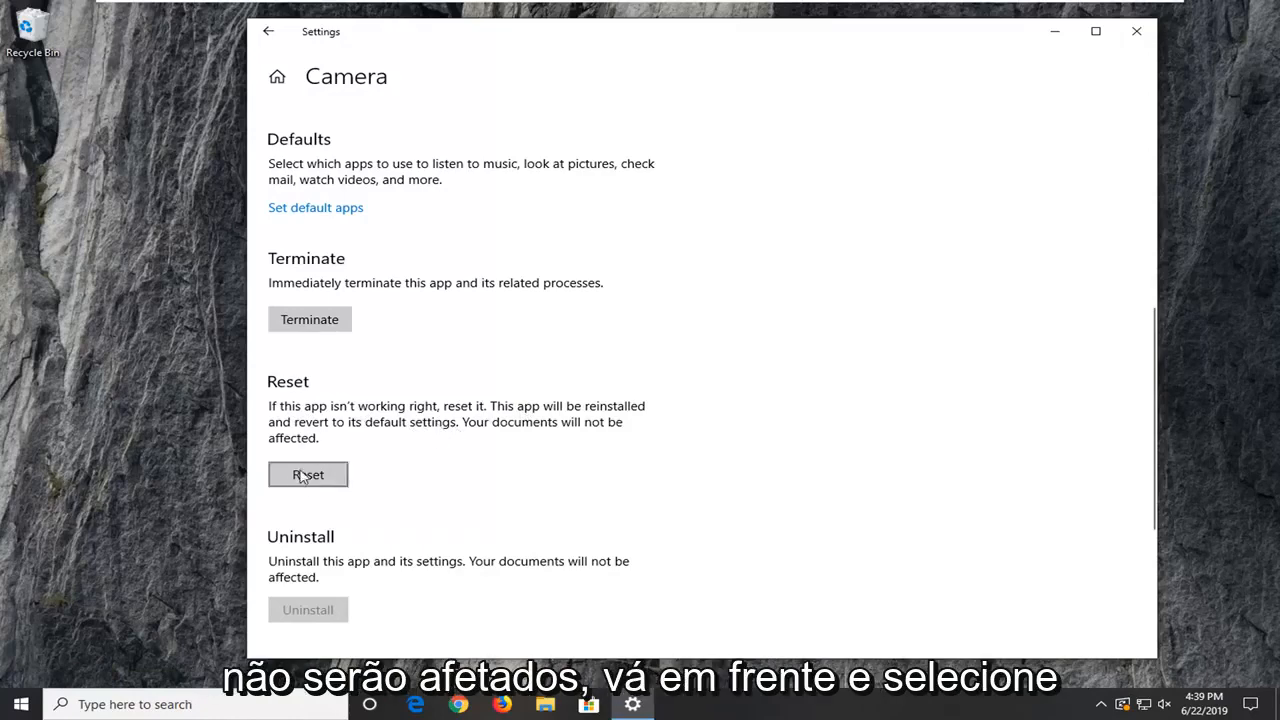
Reset the Camera app, confirming deletion of its app data
click(308, 474)
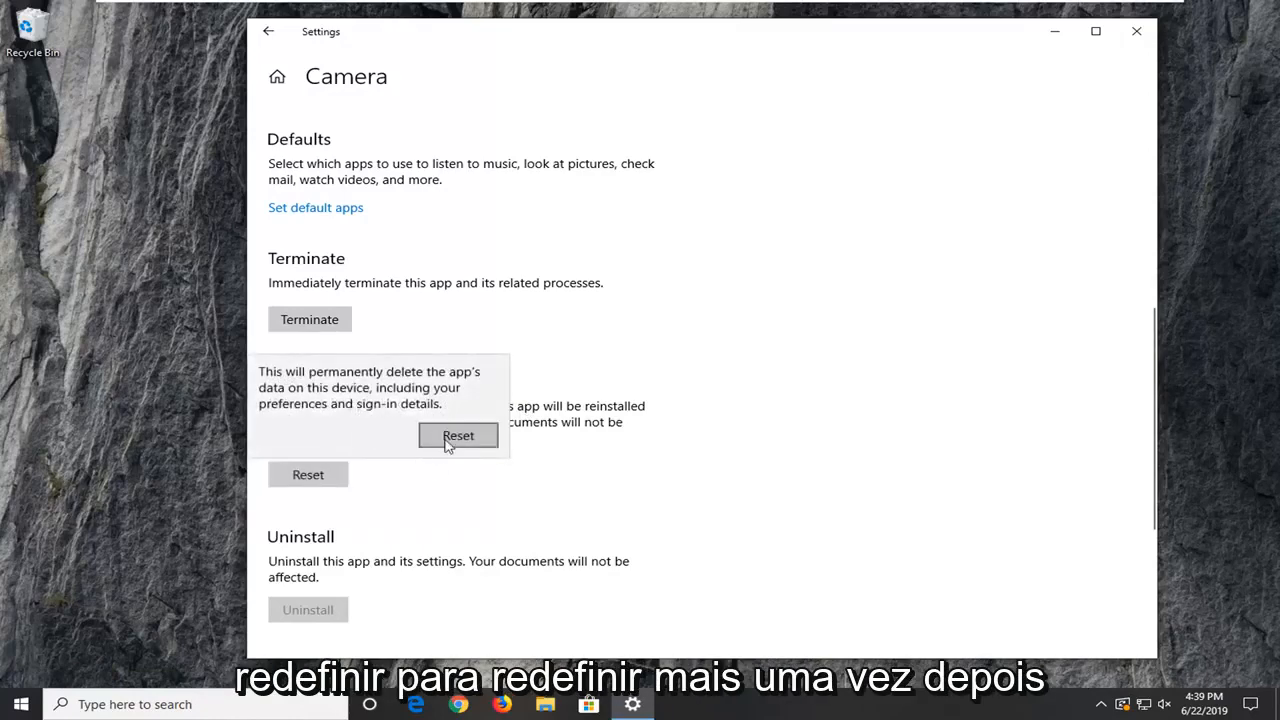
click(458, 435)
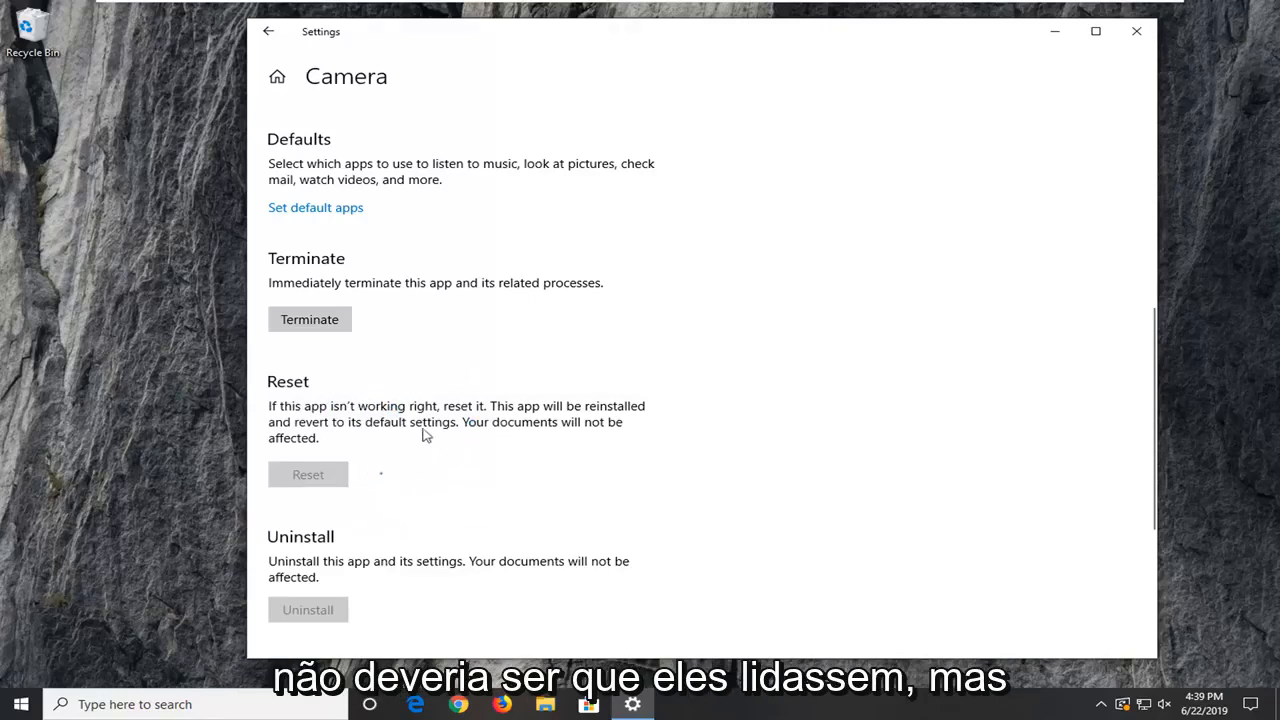
click(308, 474)
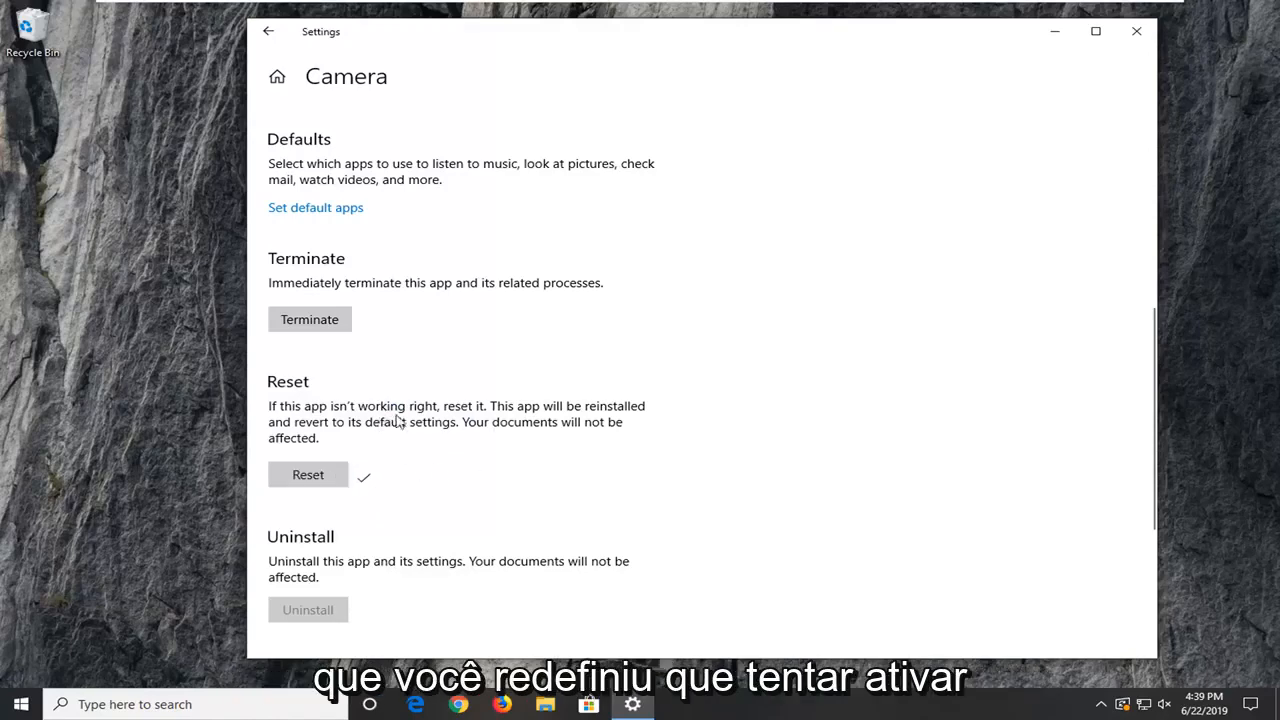
scroll(up, 3)
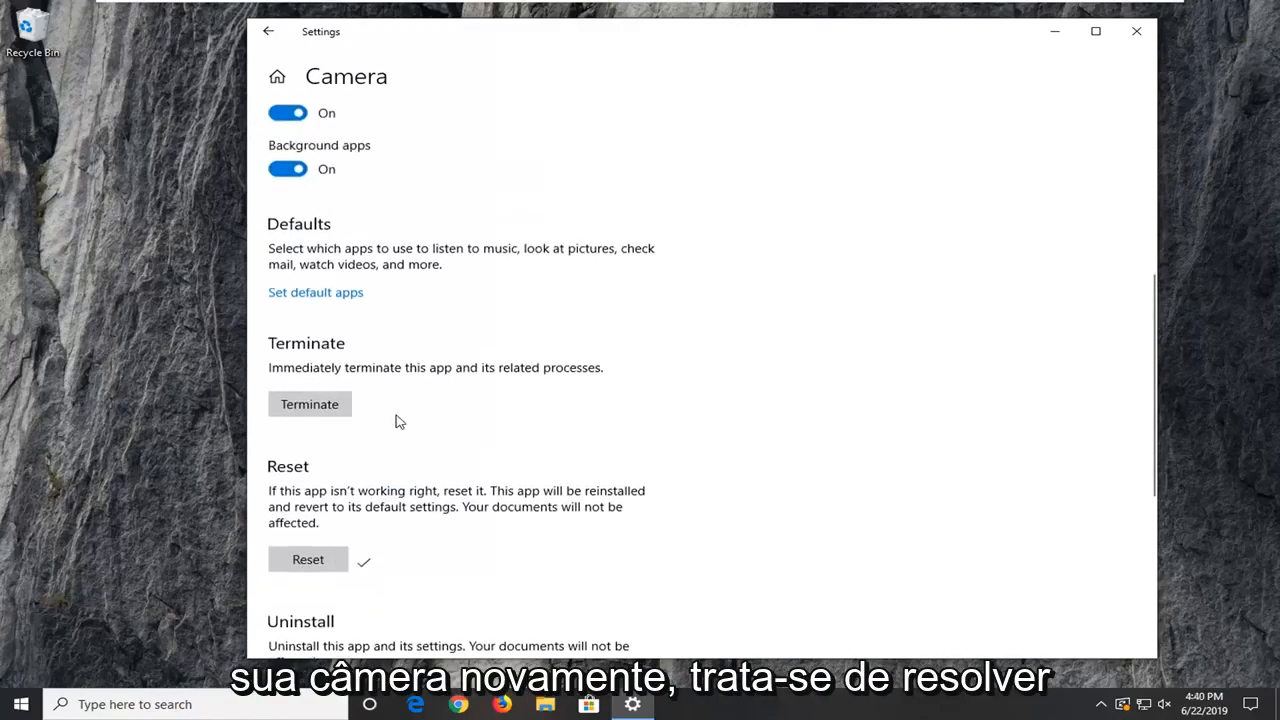
mouse_move(350, 447)
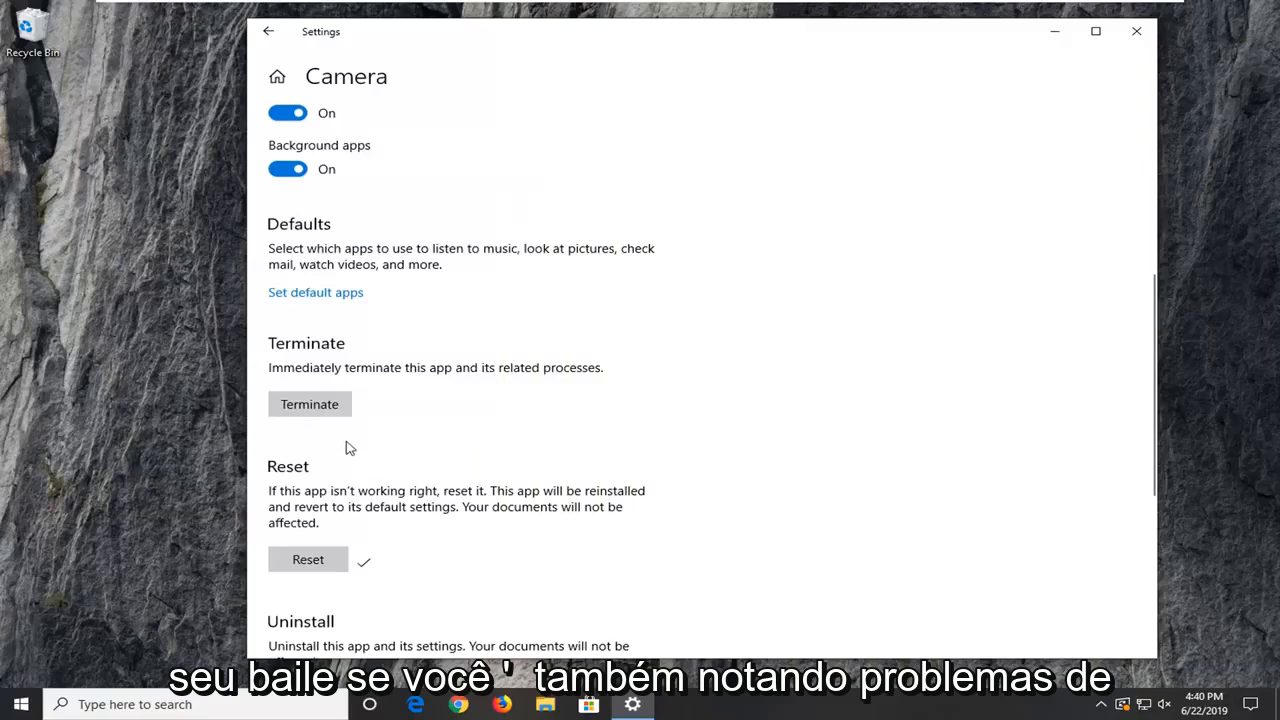
mouse_move(303, 255)
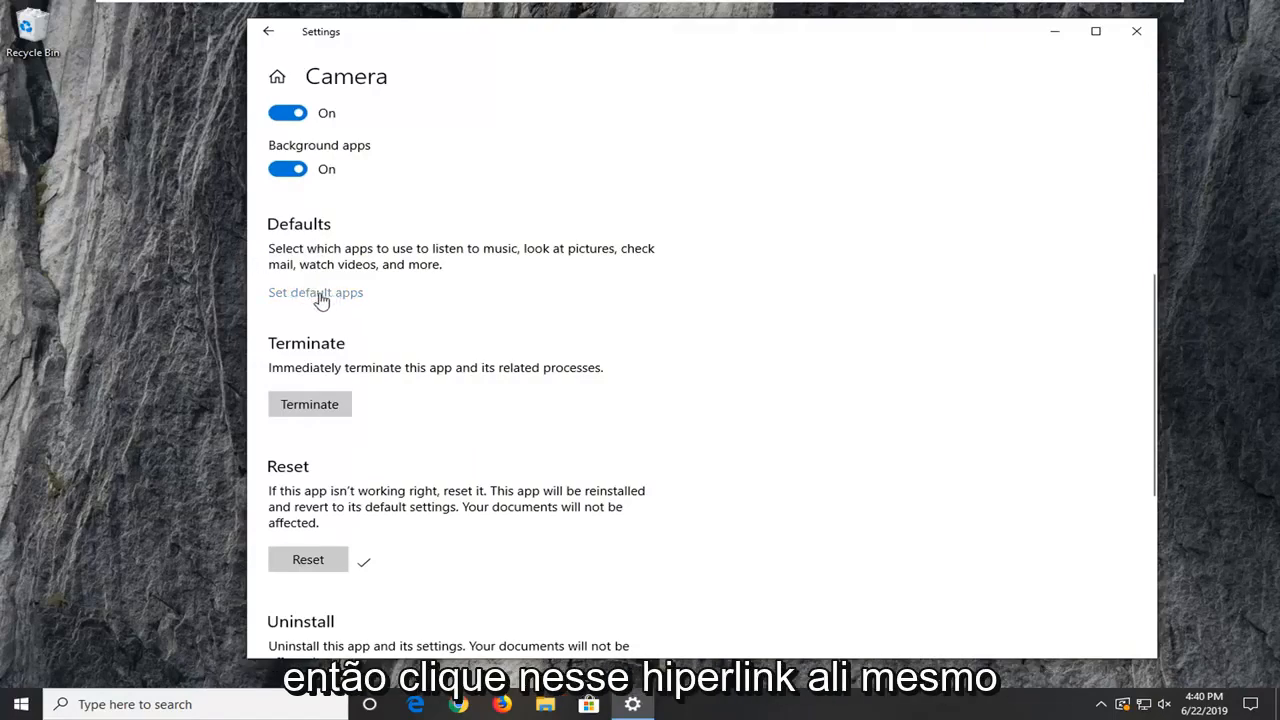
Open Default apps and scroll through the default email, maps, music and browser apps
click(315, 292)
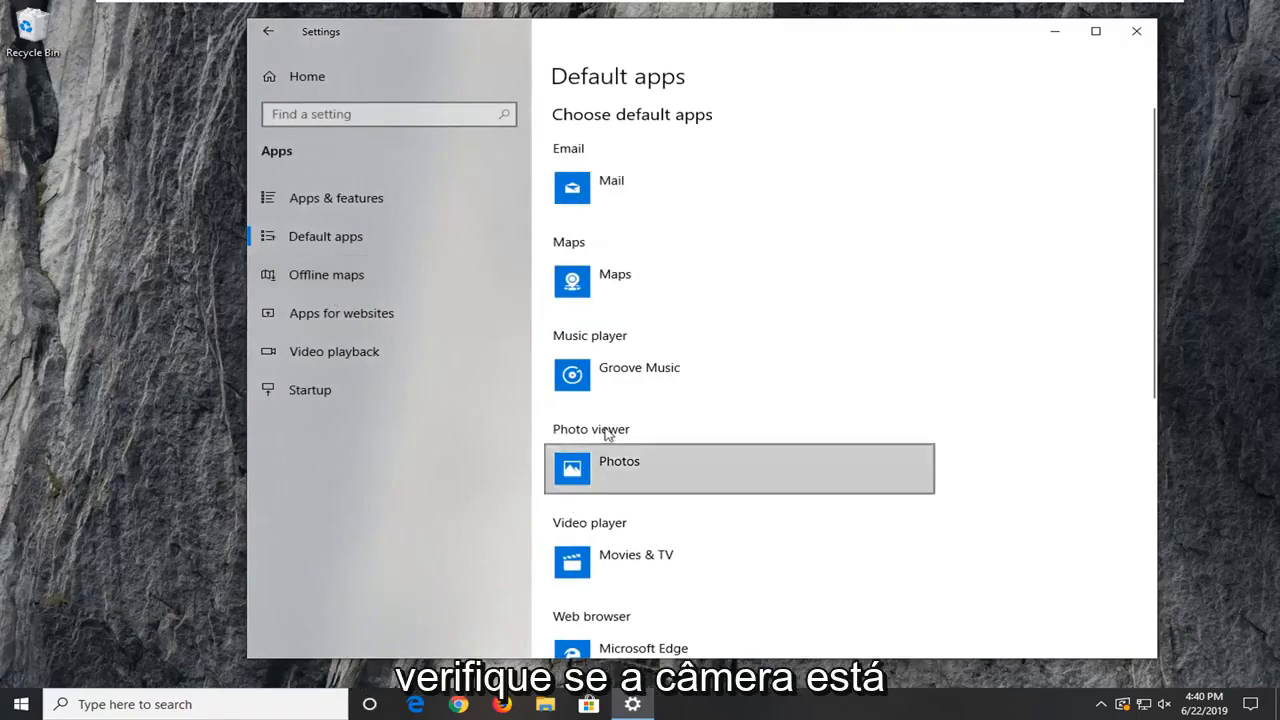
mouse_move(790, 430)
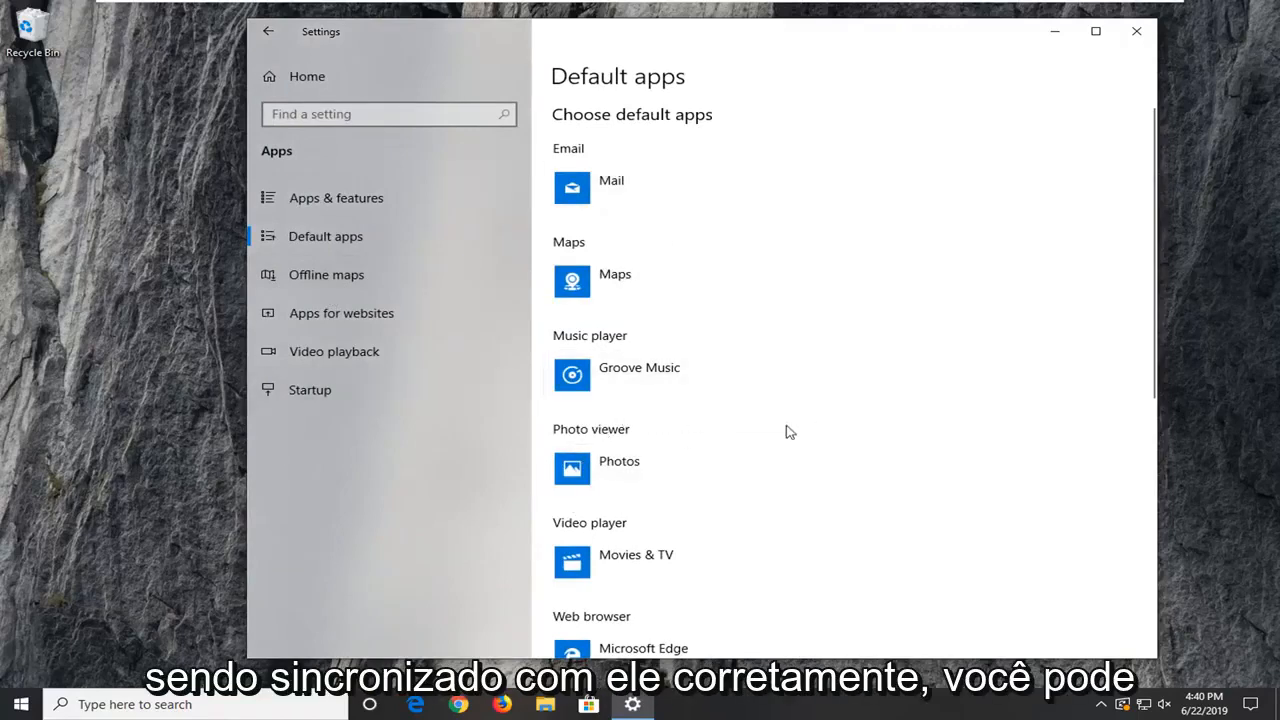
scroll(down, 3)
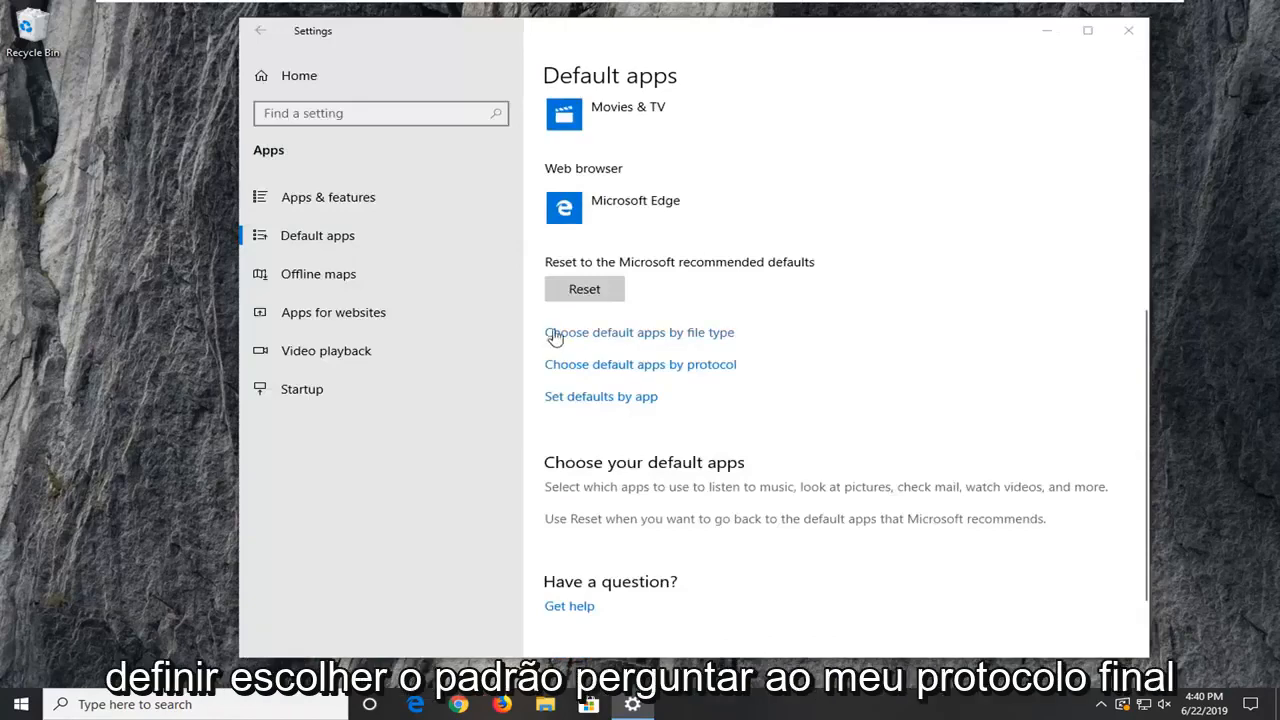
mouse_move(537, 378)
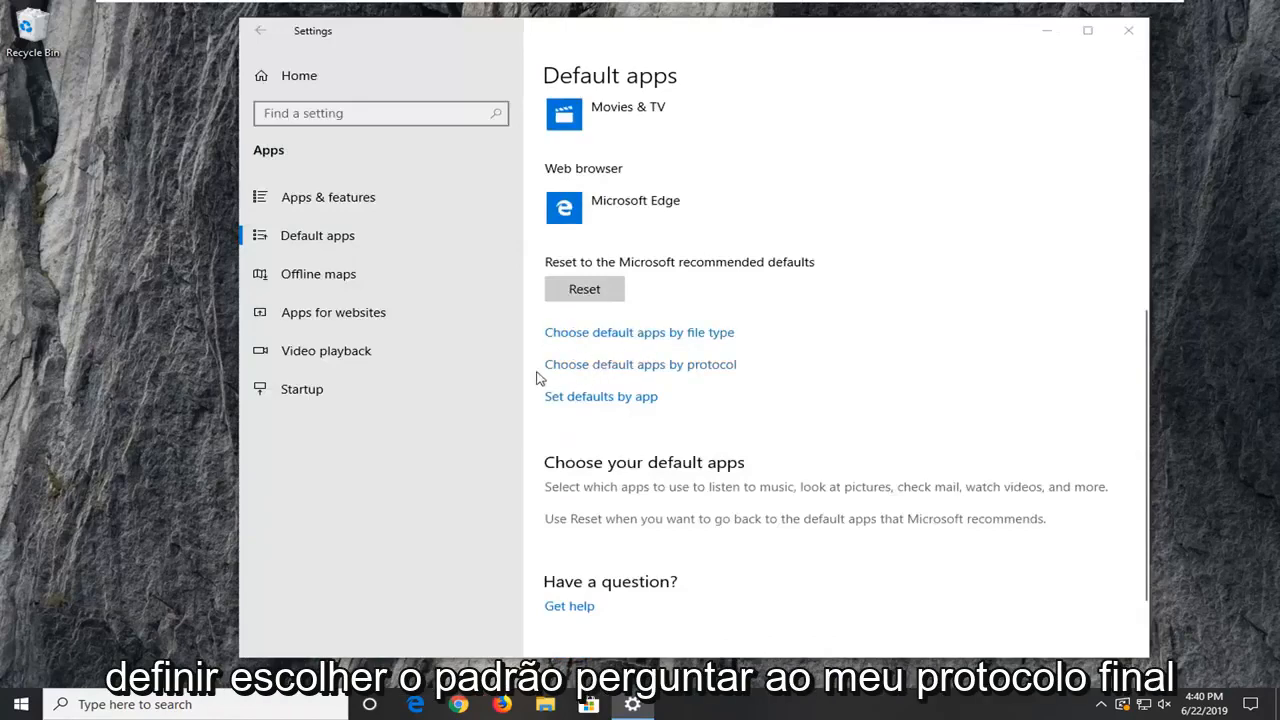
mouse_move(563, 401)
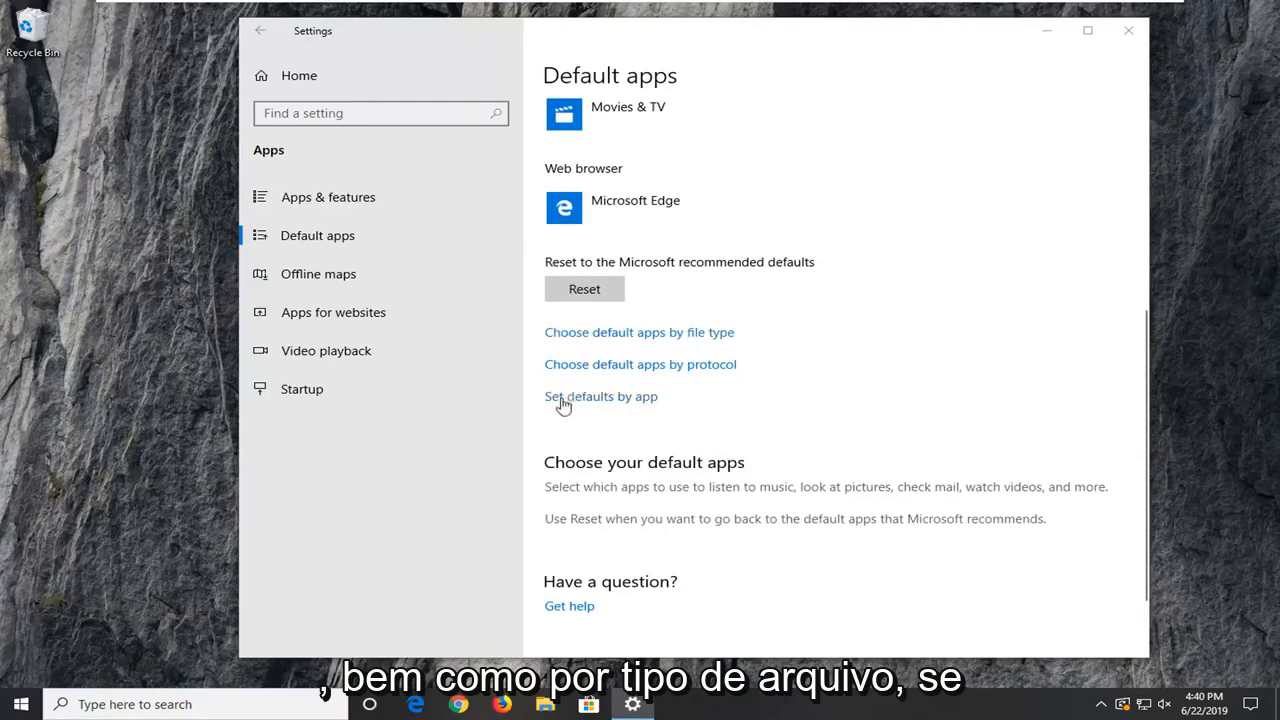
View Camera's file type and protocol defaults under Set defaults by app, then close Settings
click(600, 396)
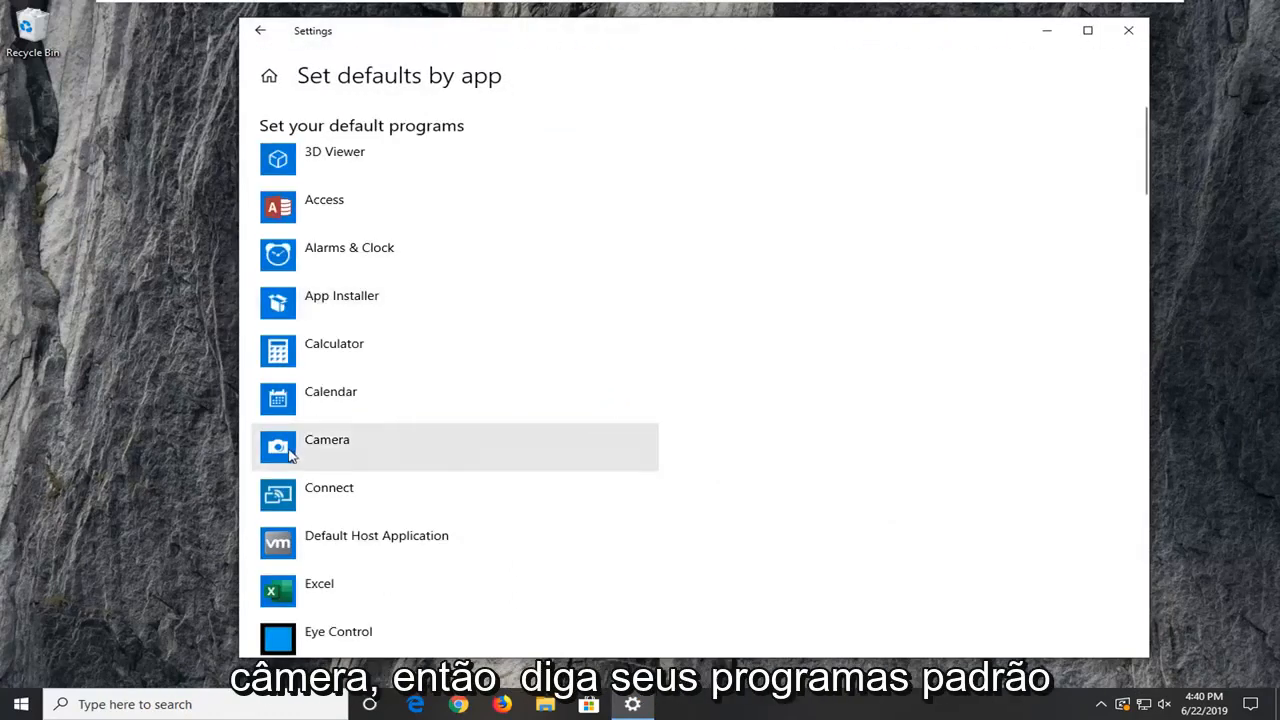
mouse_move(315, 448)
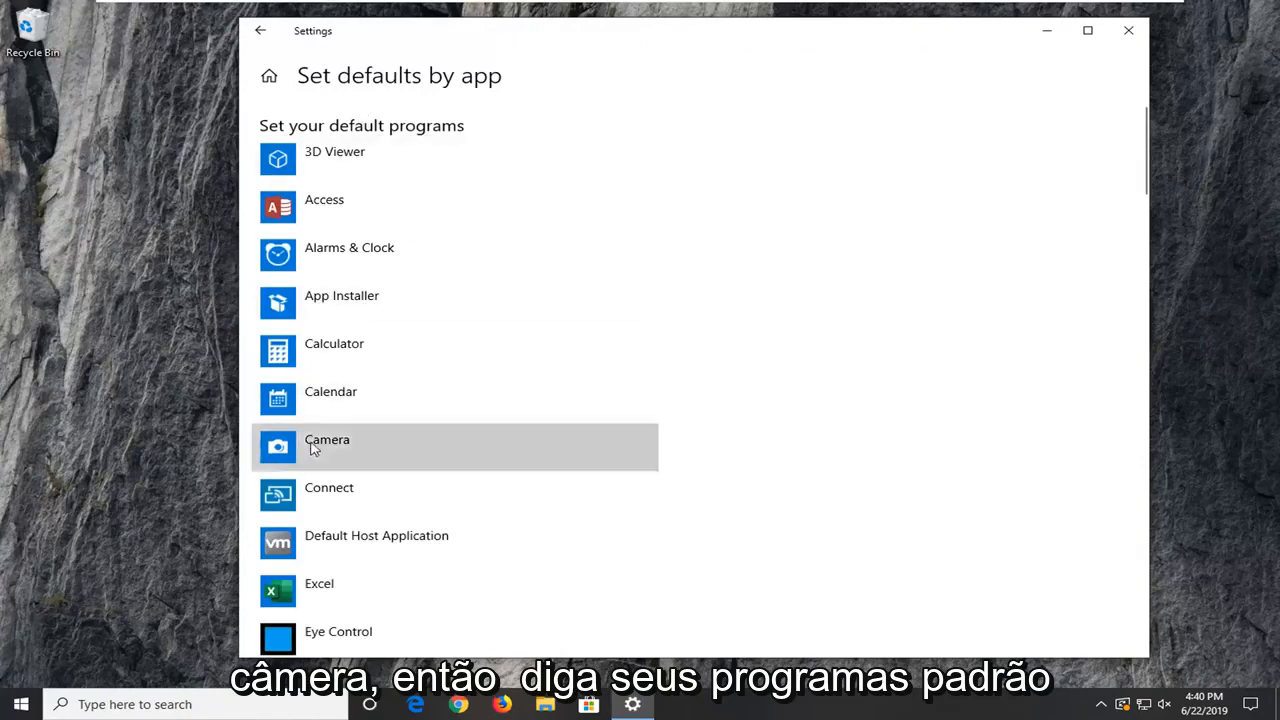
click(326, 447)
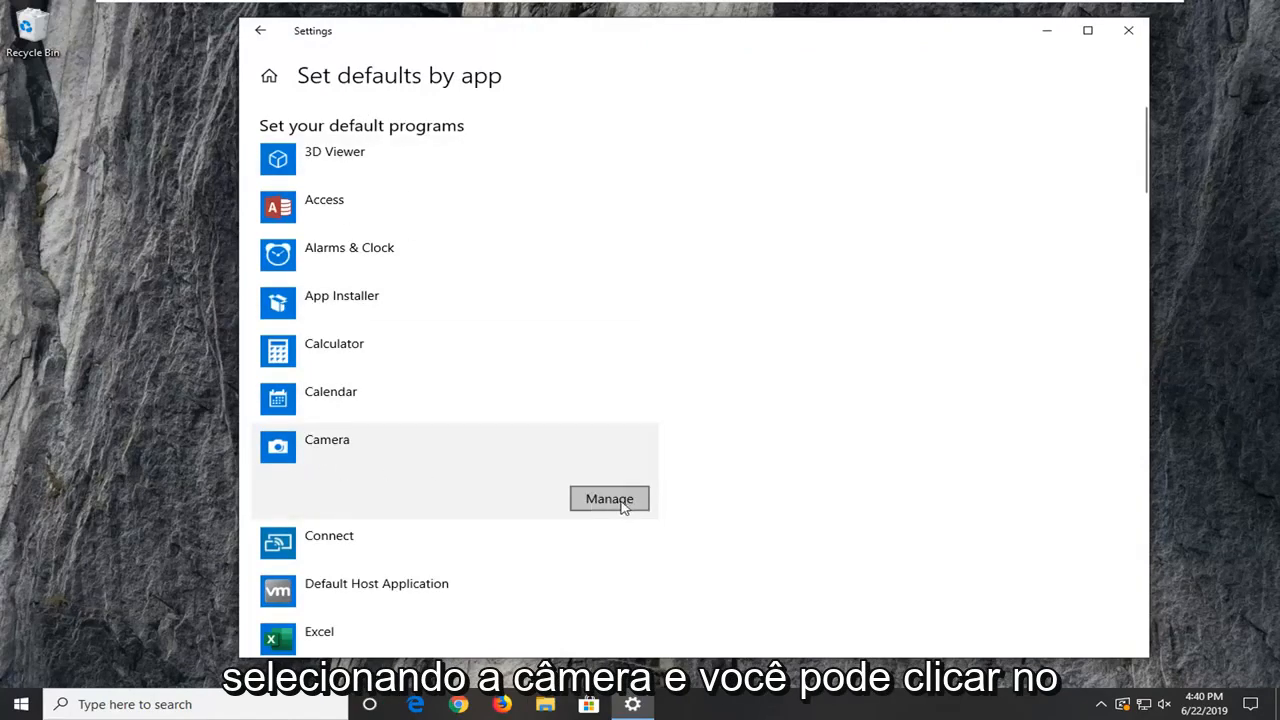
click(609, 498)
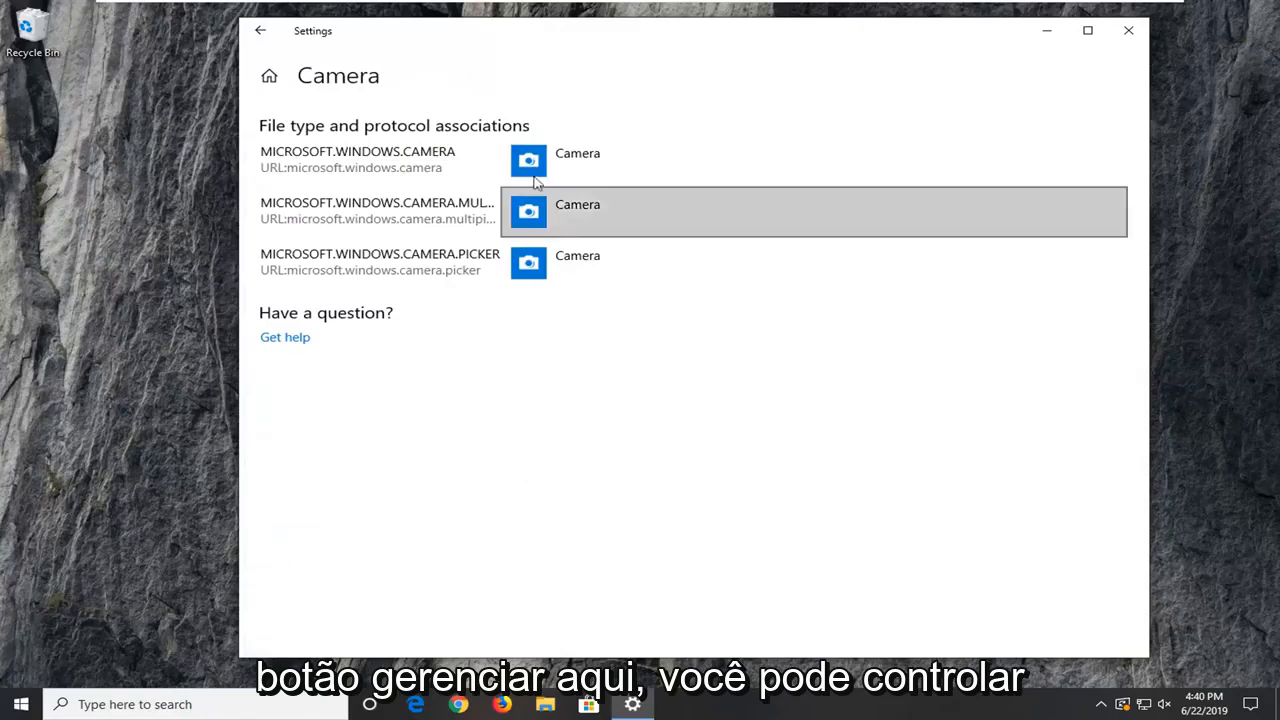
mouse_move(467, 161)
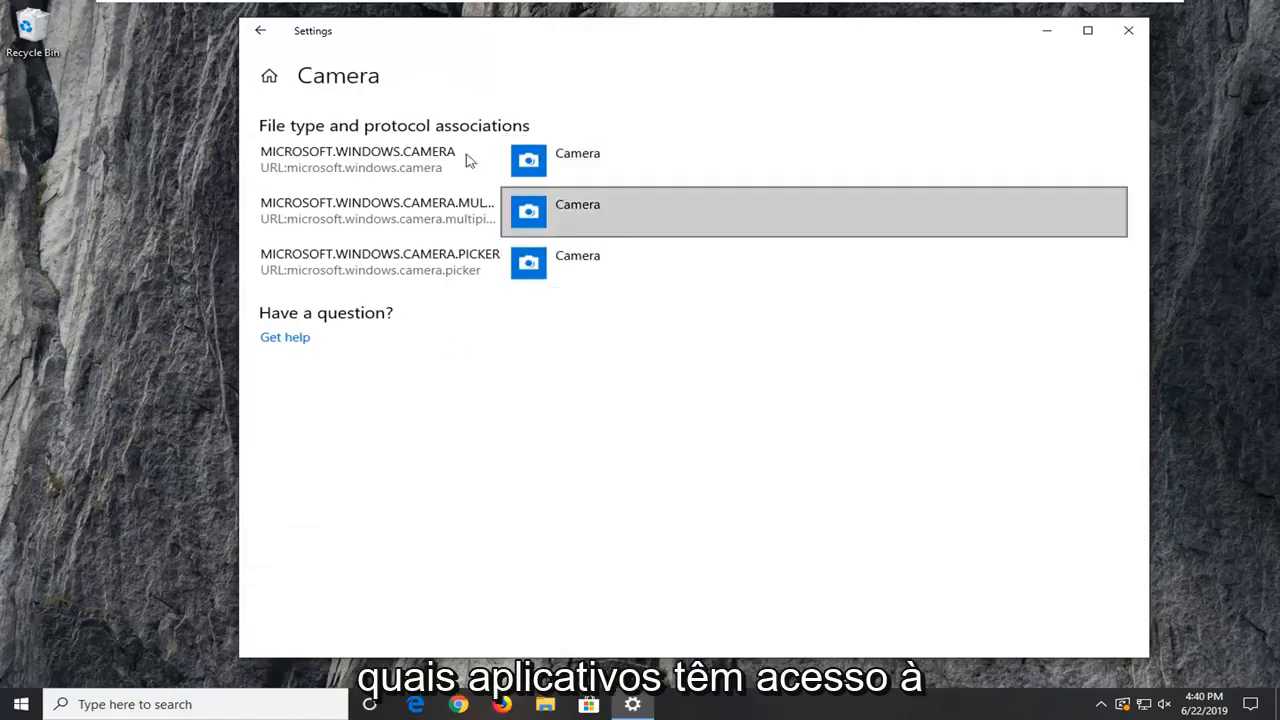
click(260, 30)
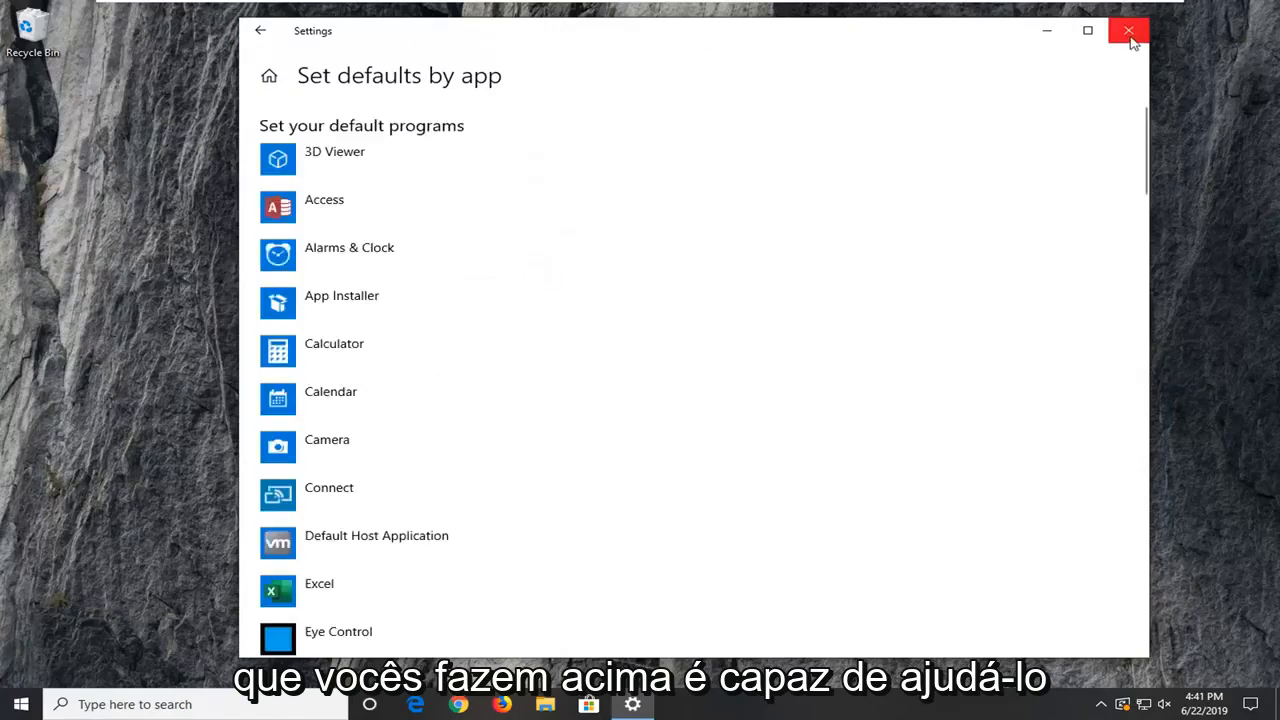
click(1129, 31)
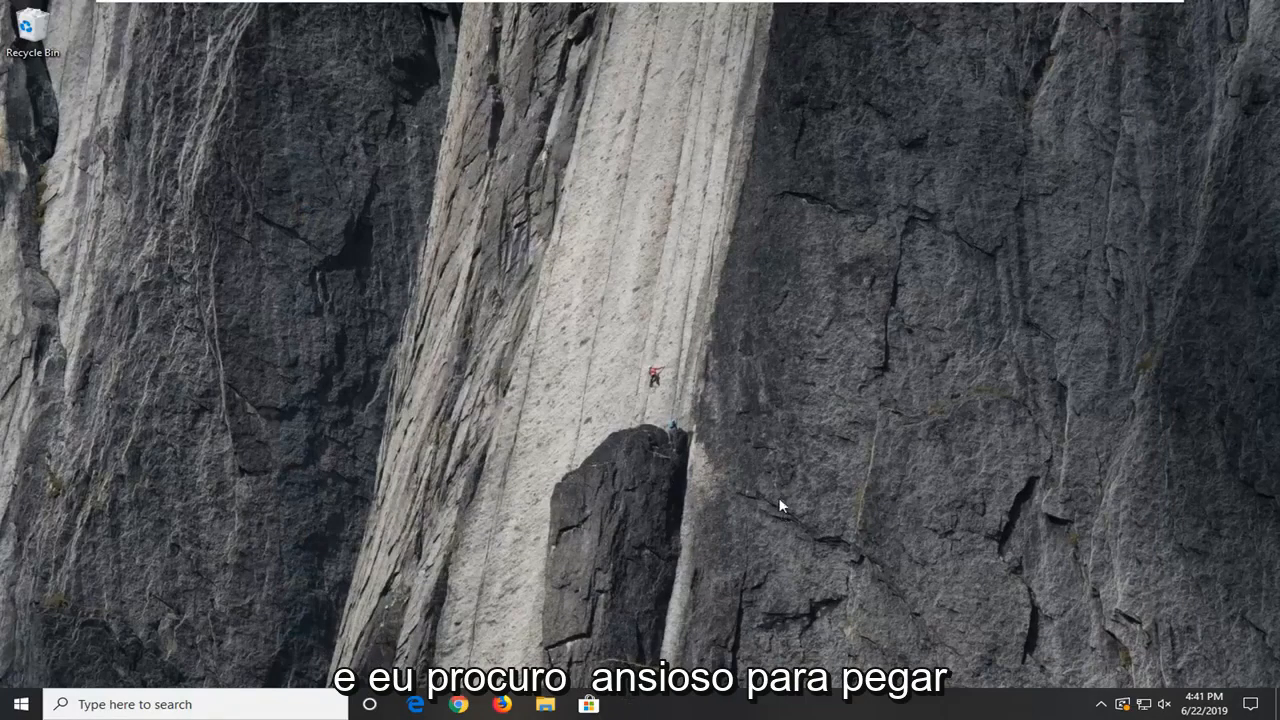